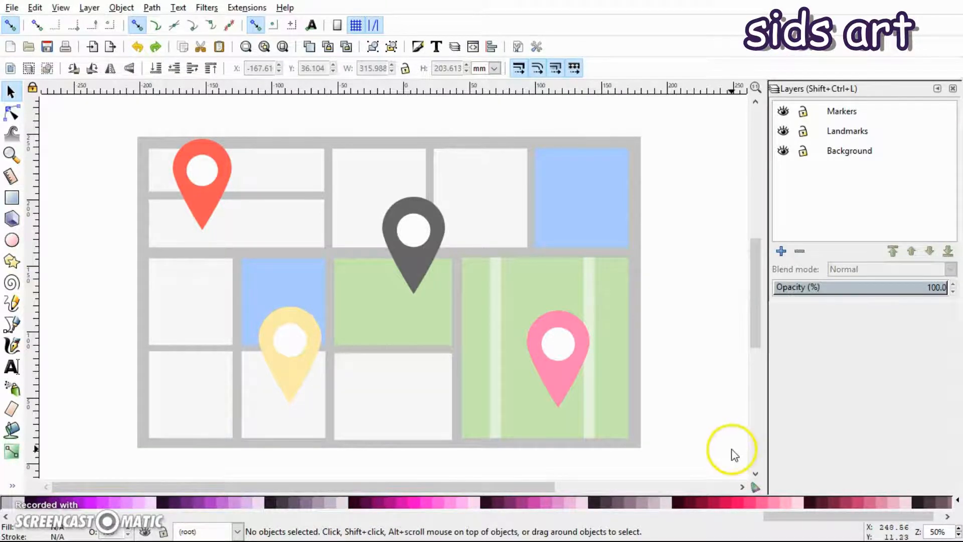
mouse_move(671, 336)
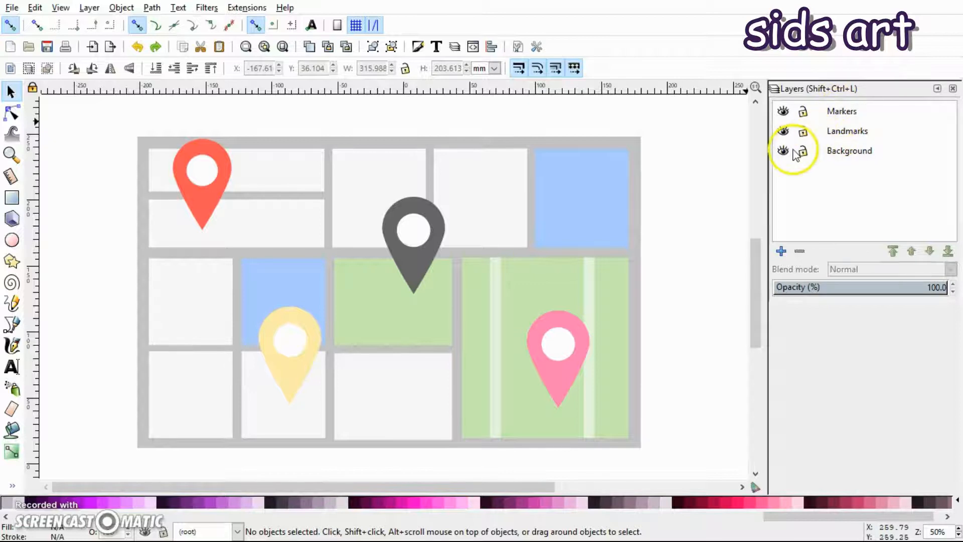
Toggle Background and Landmarks visibility to inspect the marker and landmark layers separately
click(783, 150)
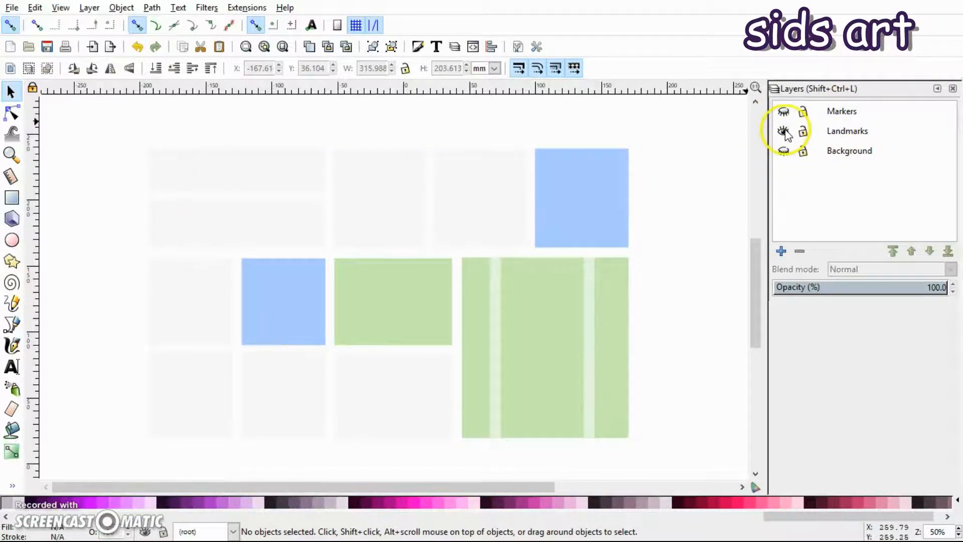
click(784, 130)
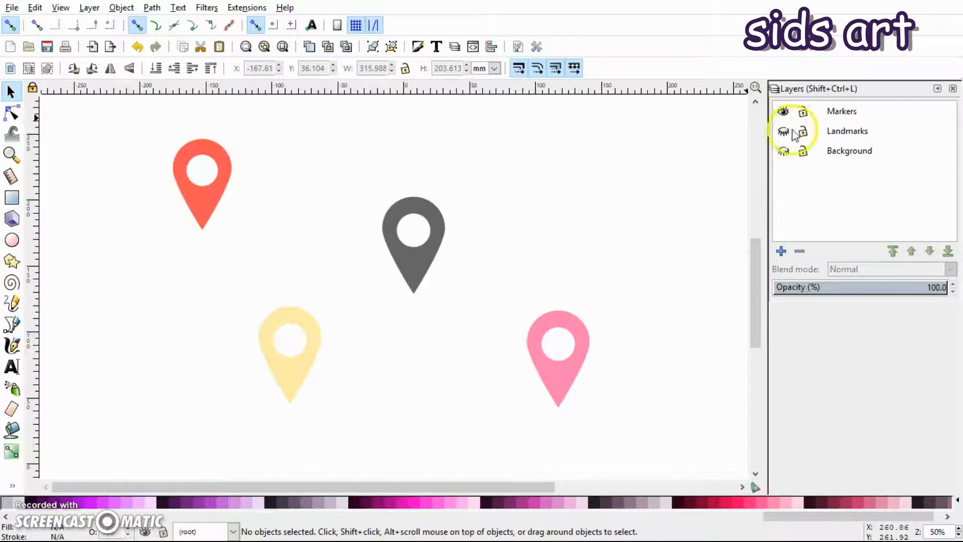
click(783, 131)
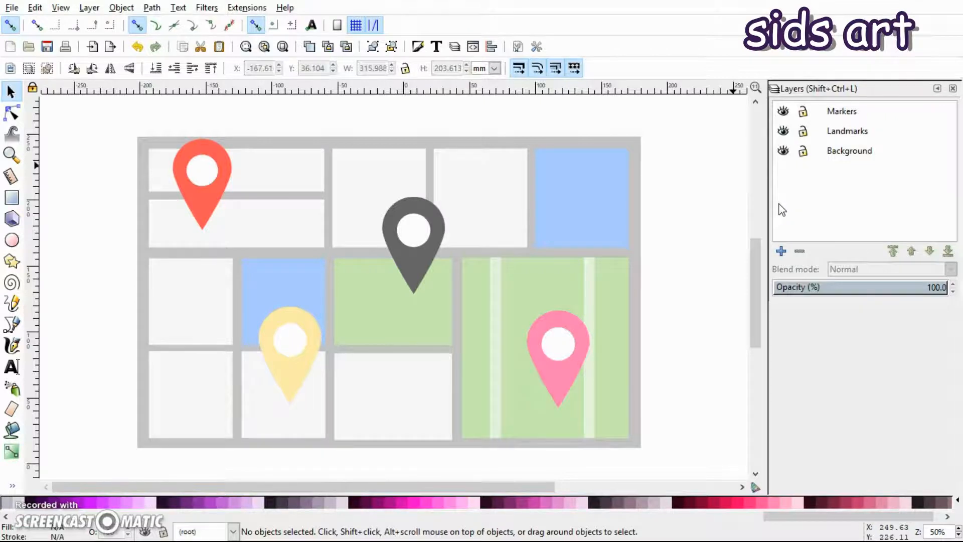
Lock the Background layer, select every pin and landmark shape, and cut them
click(803, 150)
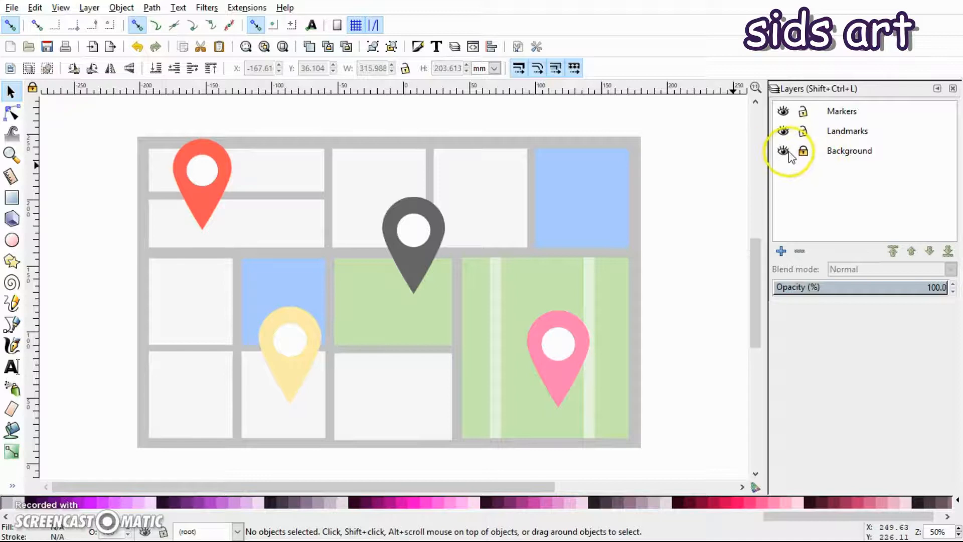
click(784, 150)
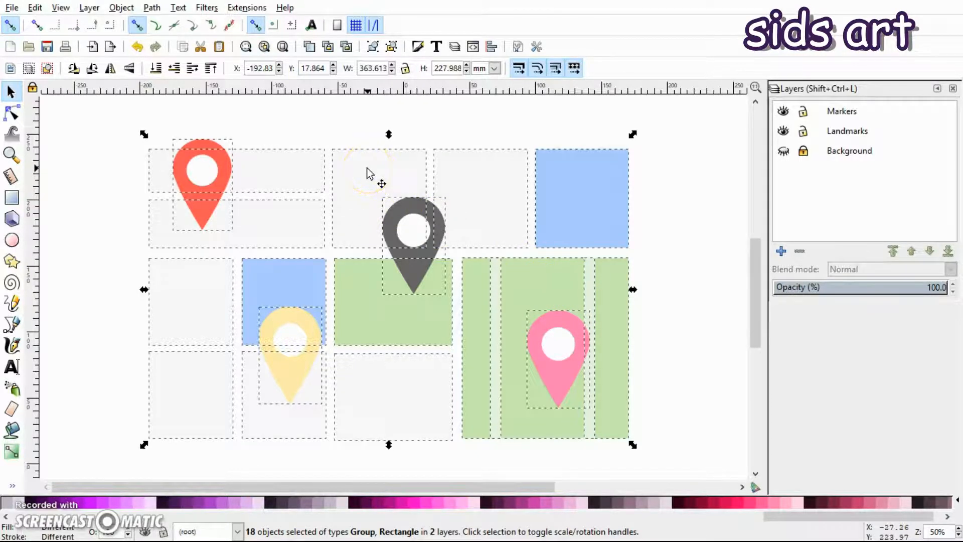
right_click(368, 174)
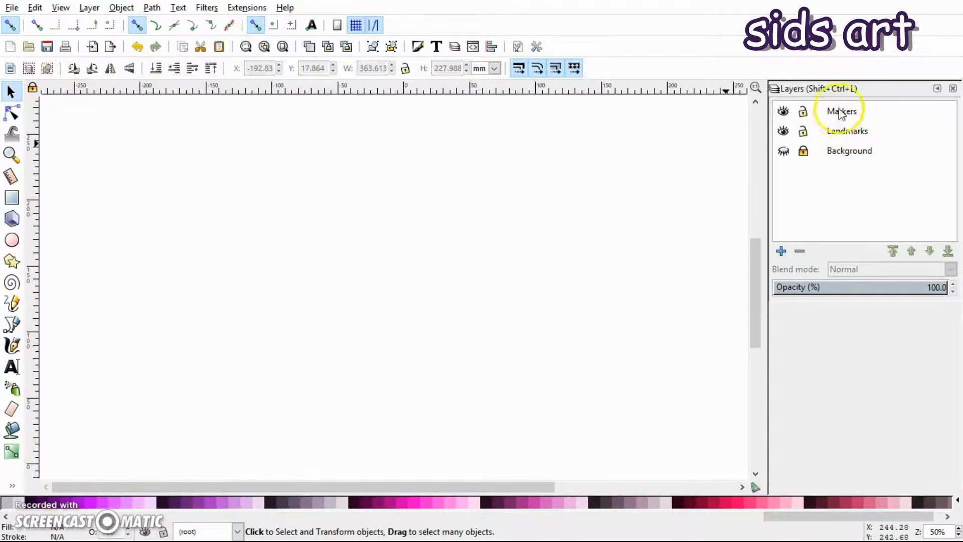
Add a new layer named 'Foreground' at the top of the layer stack
click(90, 7)
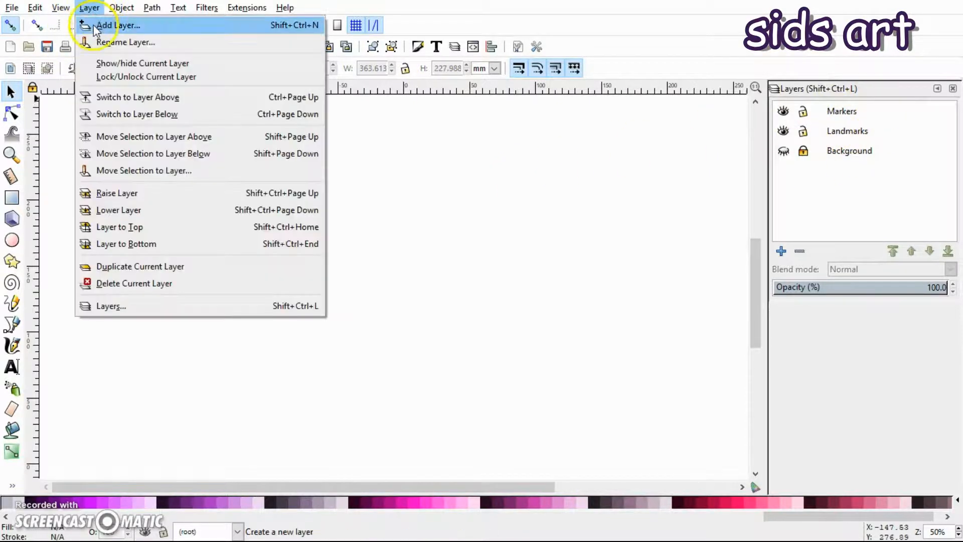
click(118, 25)
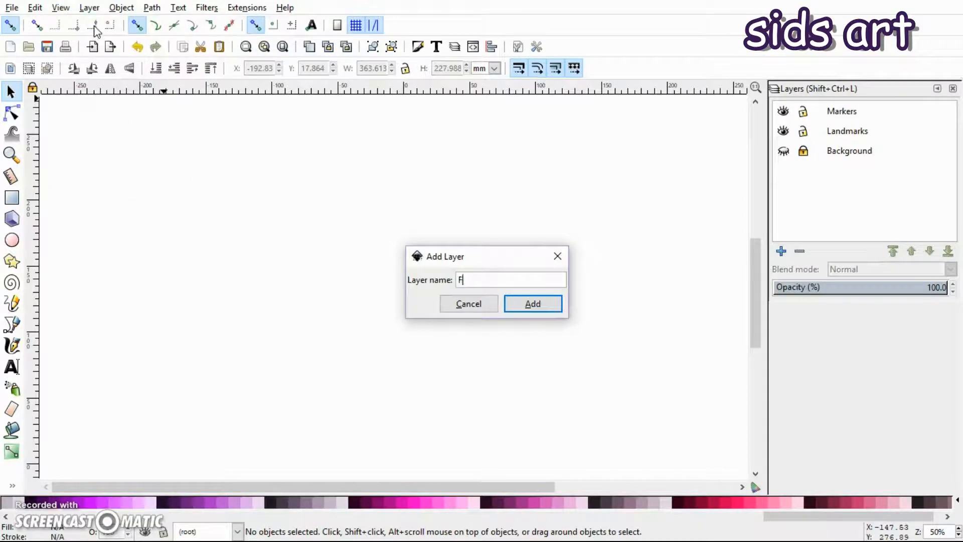
text(oregroun)
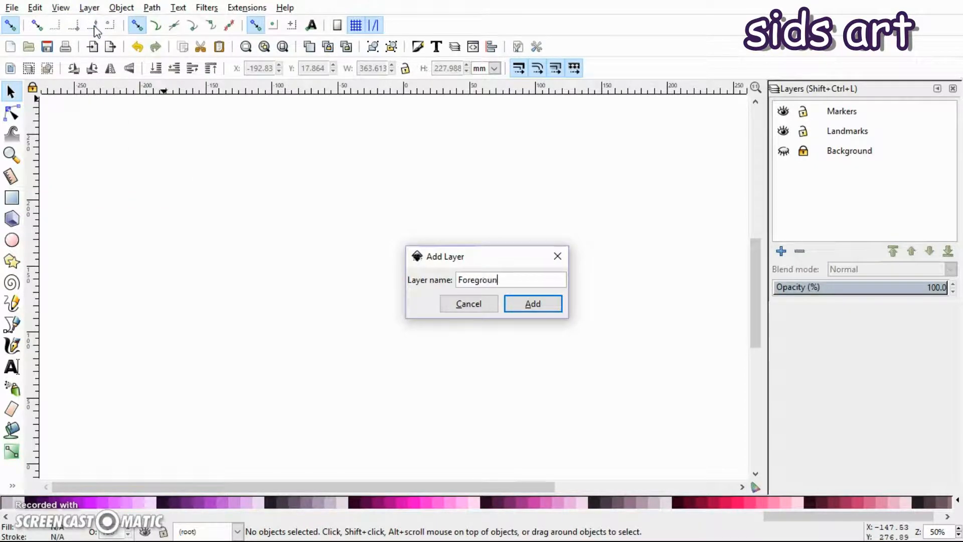
click(532, 303)
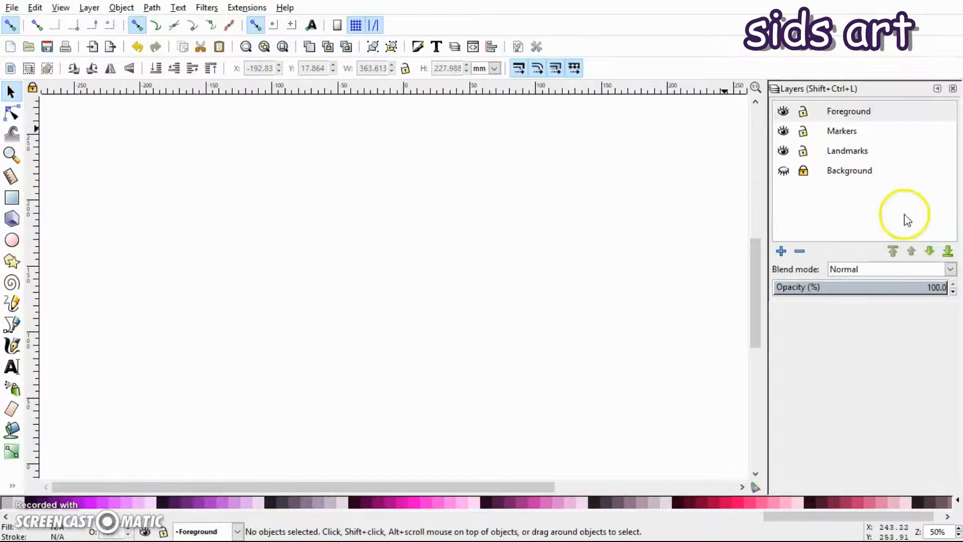
mouse_move(860, 116)
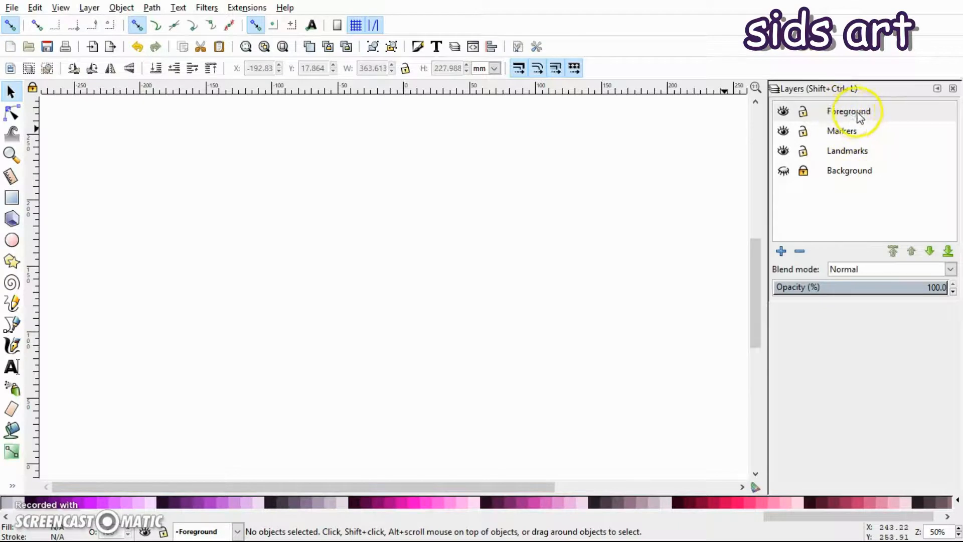
Paste the cut pins and landmark shapes in place into the Foreground layer
right_click(356, 231)
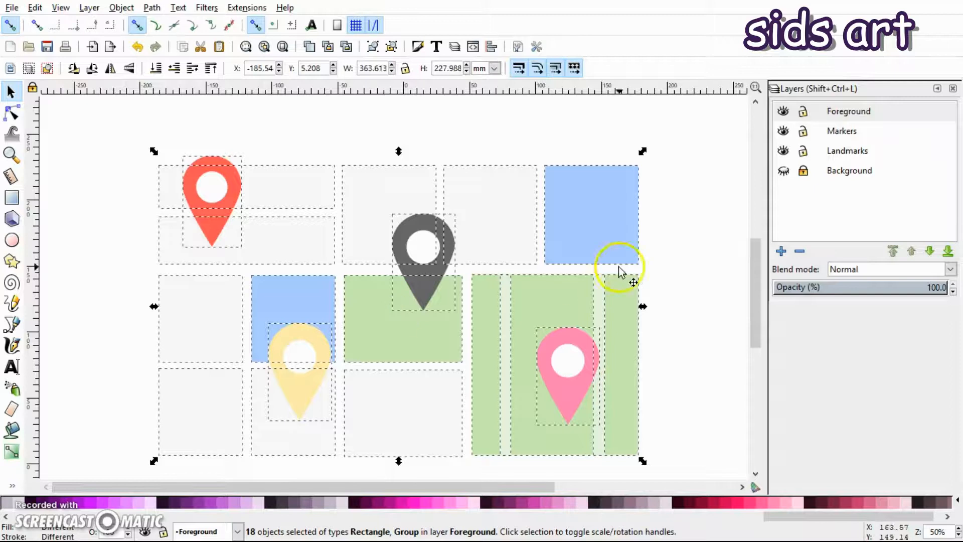
mouse_move(891, 187)
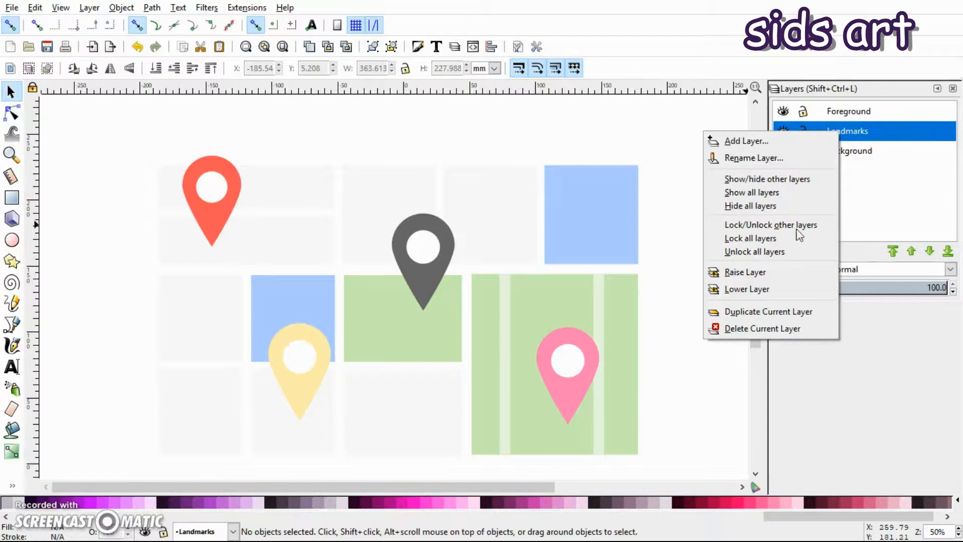
Delete the empty Landmarks layer and drag the foreground shapes back into alignment with the roads
click(763, 328)
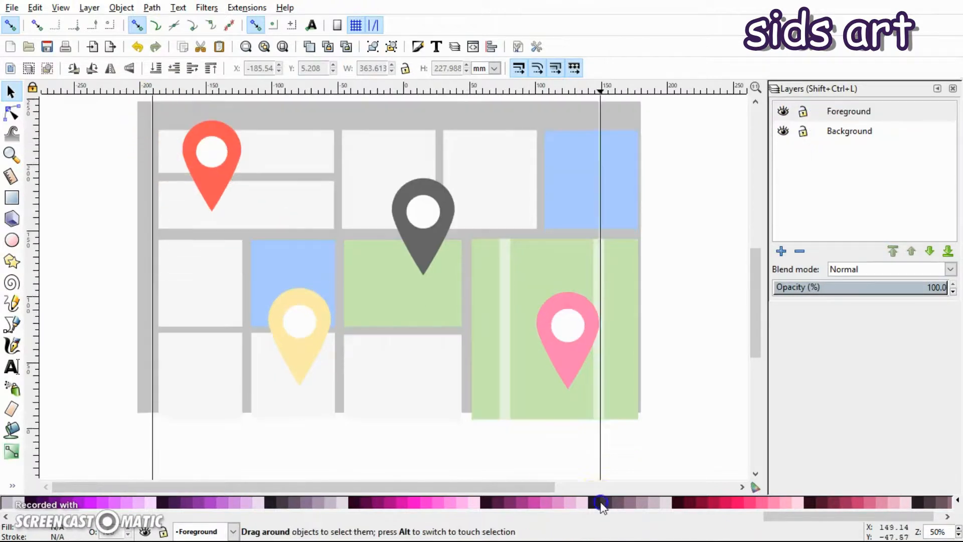
drag(602, 503, 393, 277)
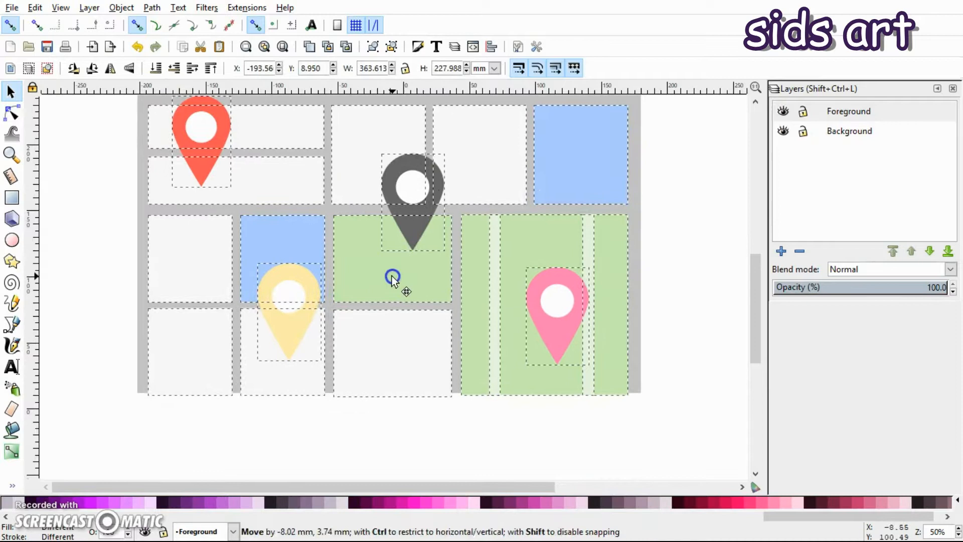